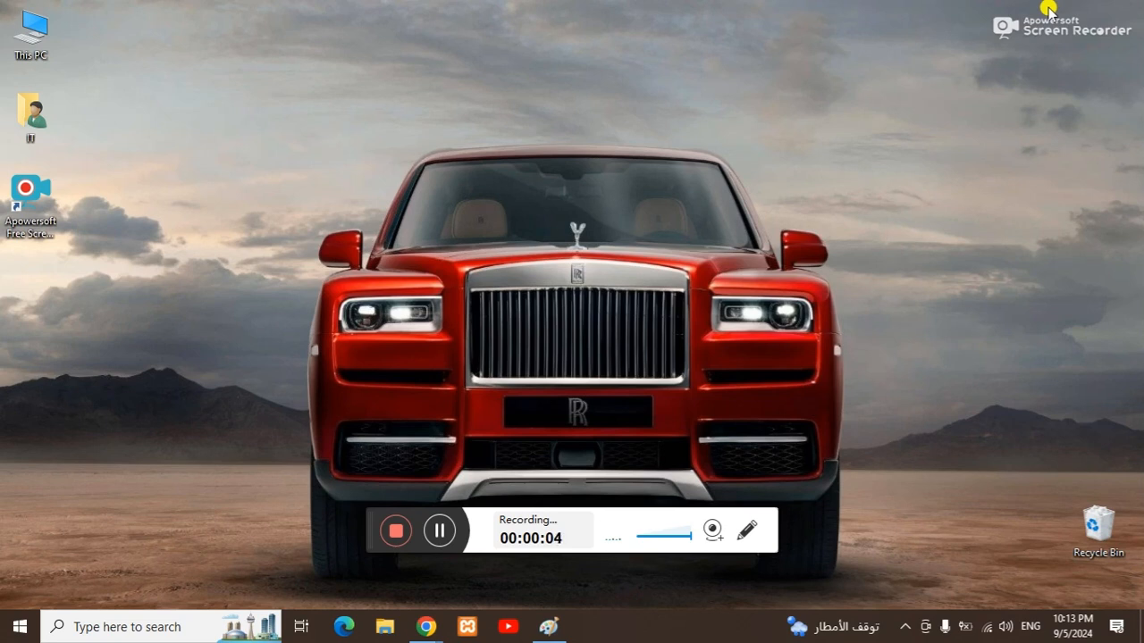
mouse_move(864, 124)
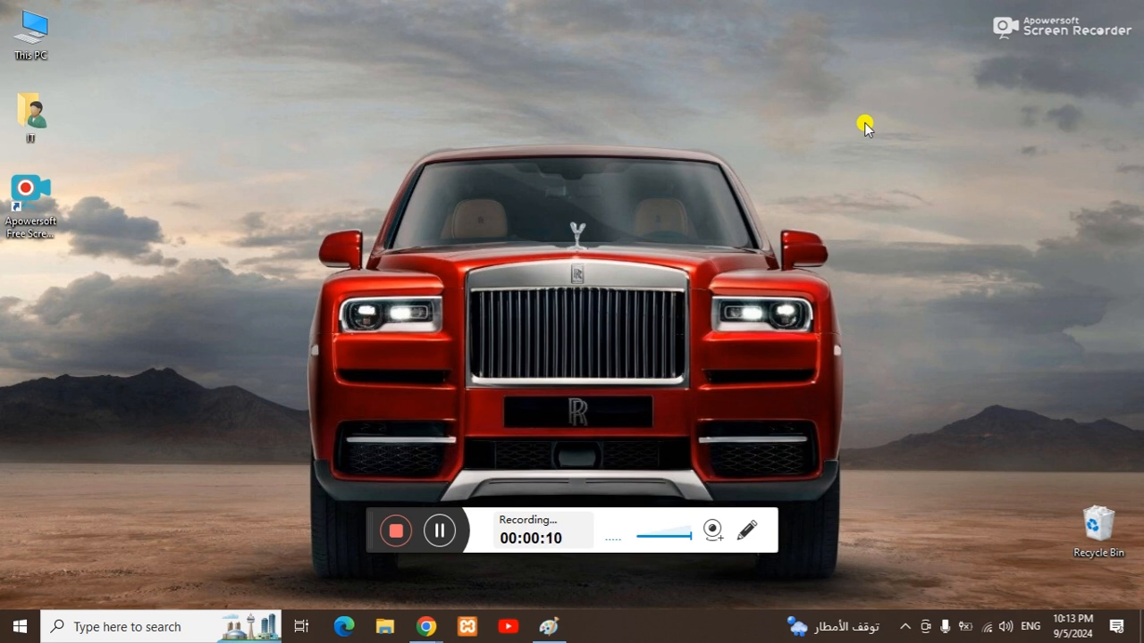
mouse_move(805, 176)
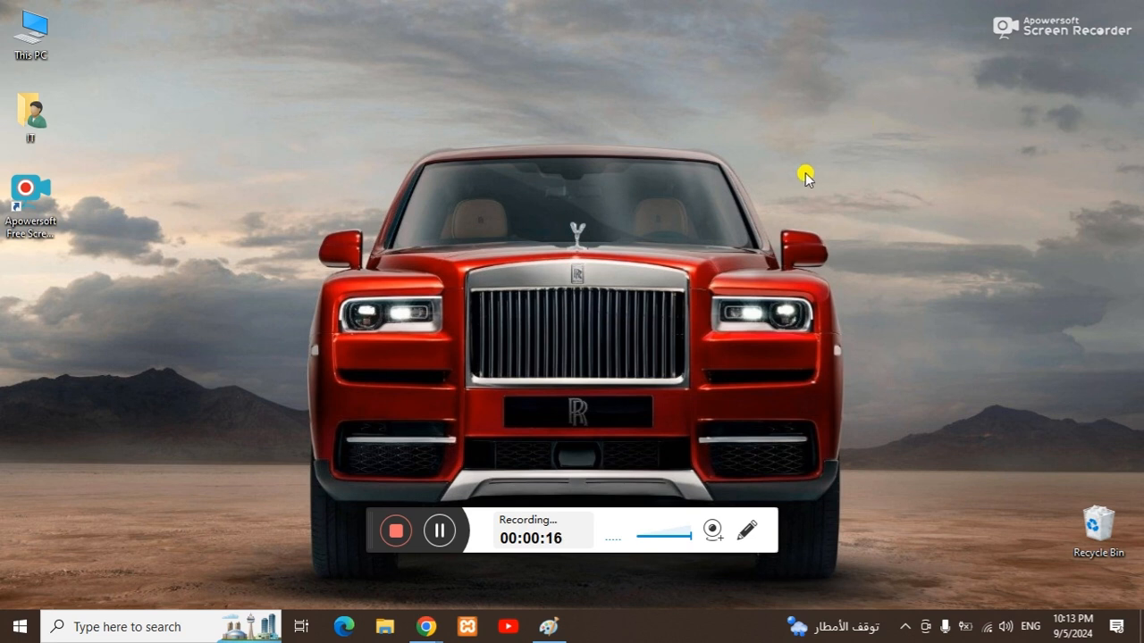
mouse_move(451, 607)
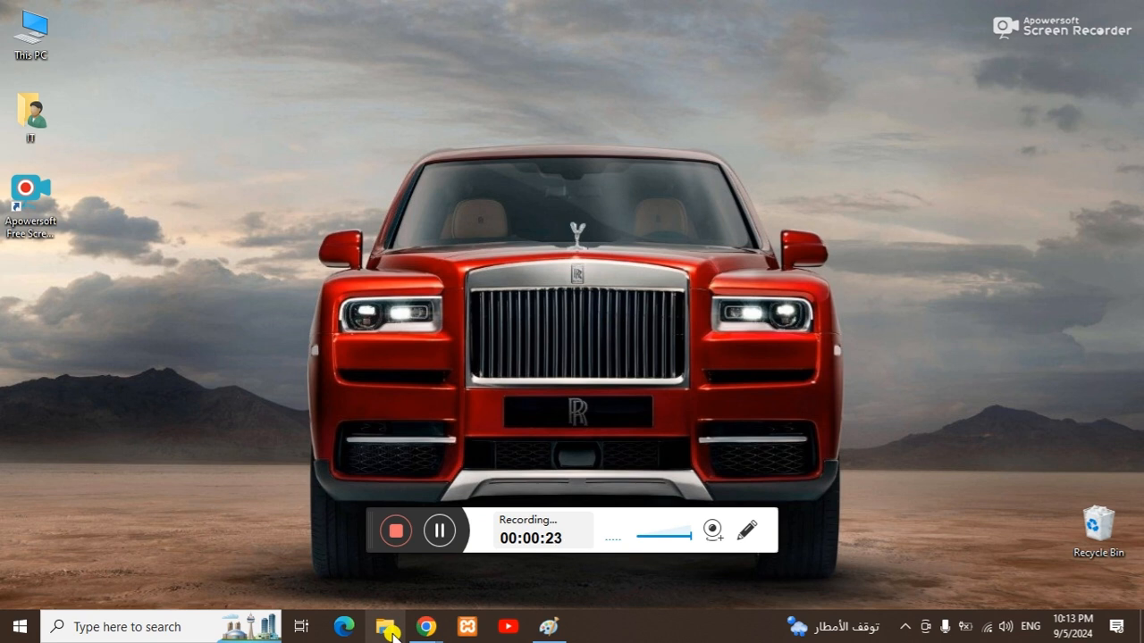
Step: Open New Volume (D:) in File Explorer and select the recordings folder
click(386, 626)
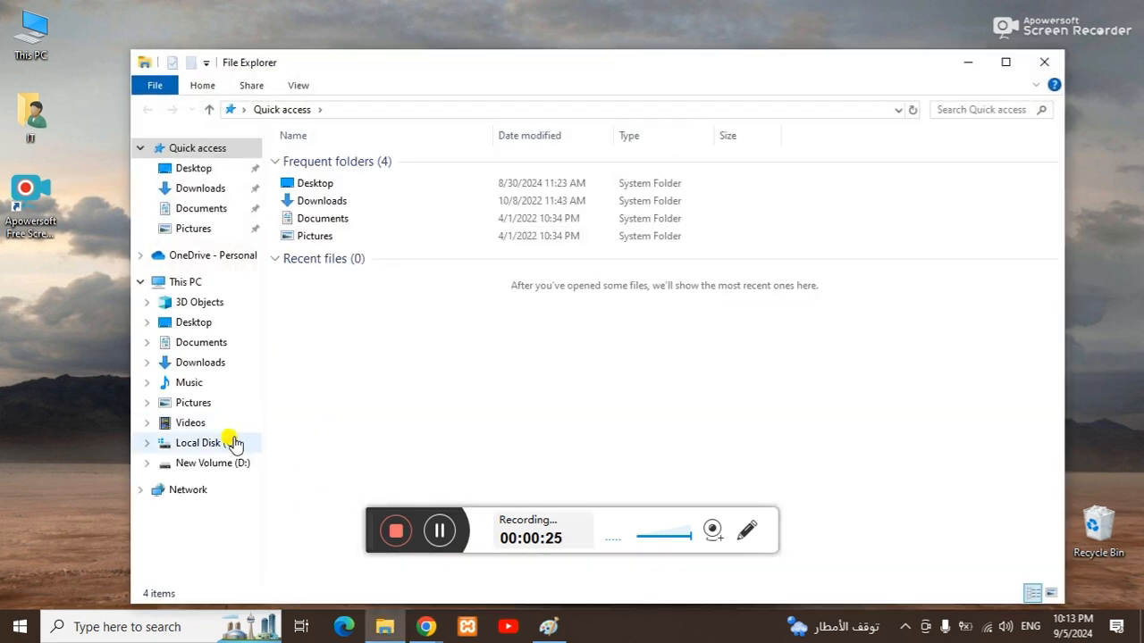
click(213, 463)
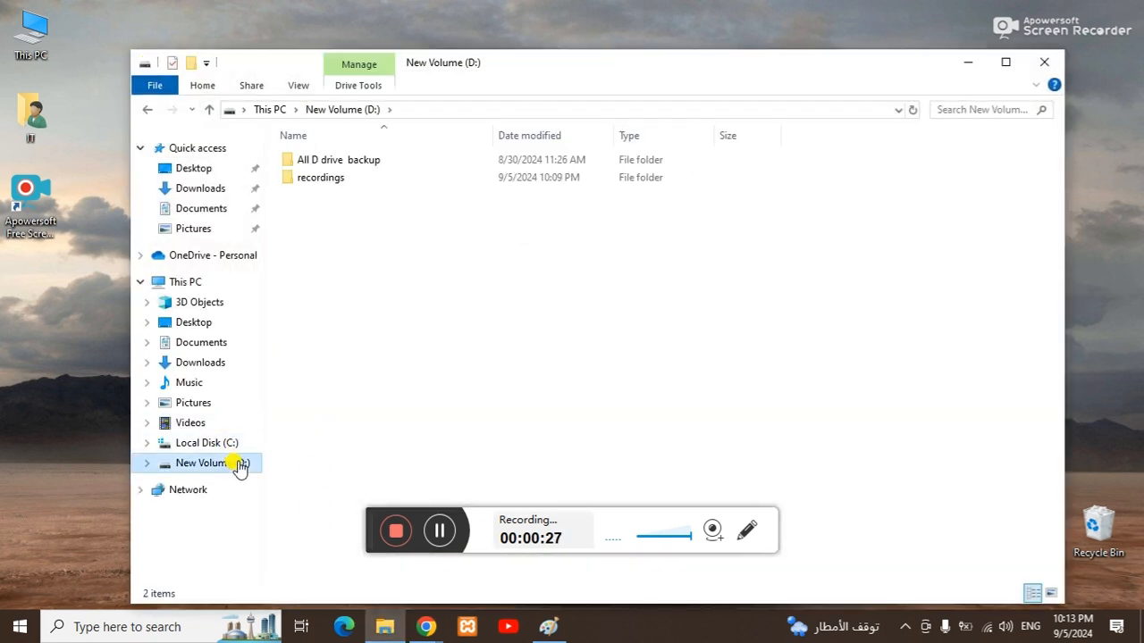
click(320, 177)
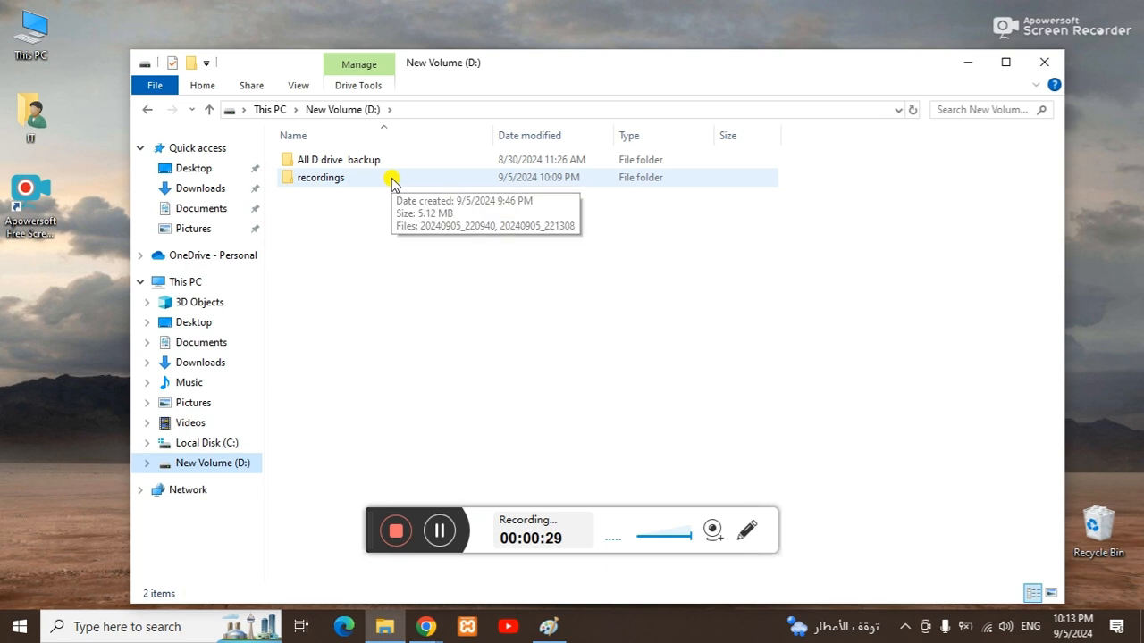
click(320, 177)
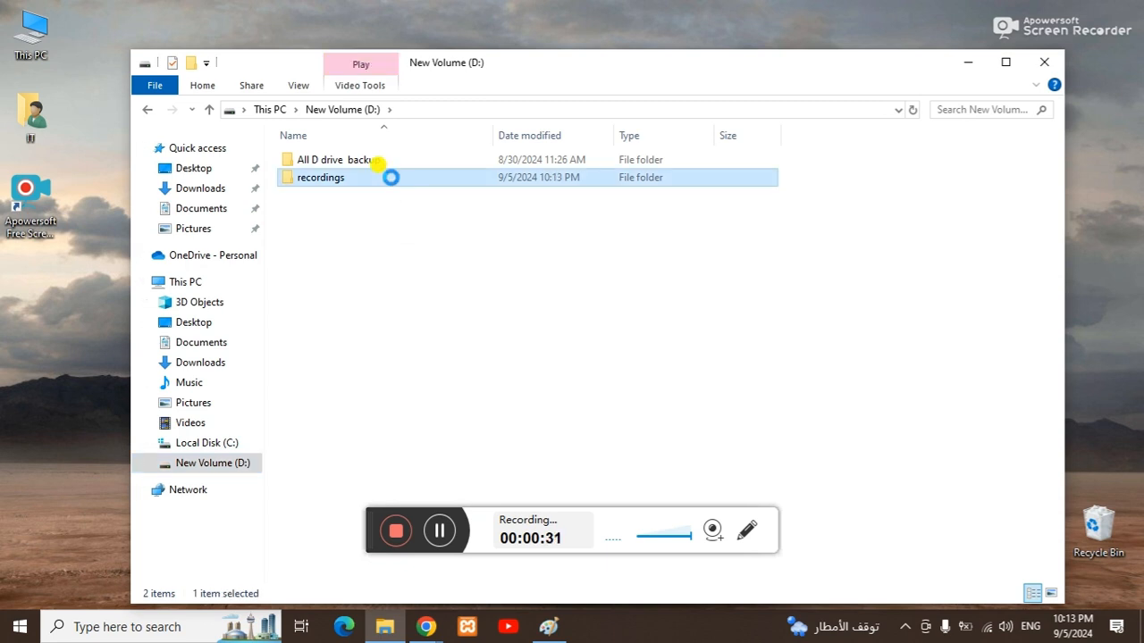
Step: Pin the recordings folder to Quick access from its right-click menu
right_click(320, 177)
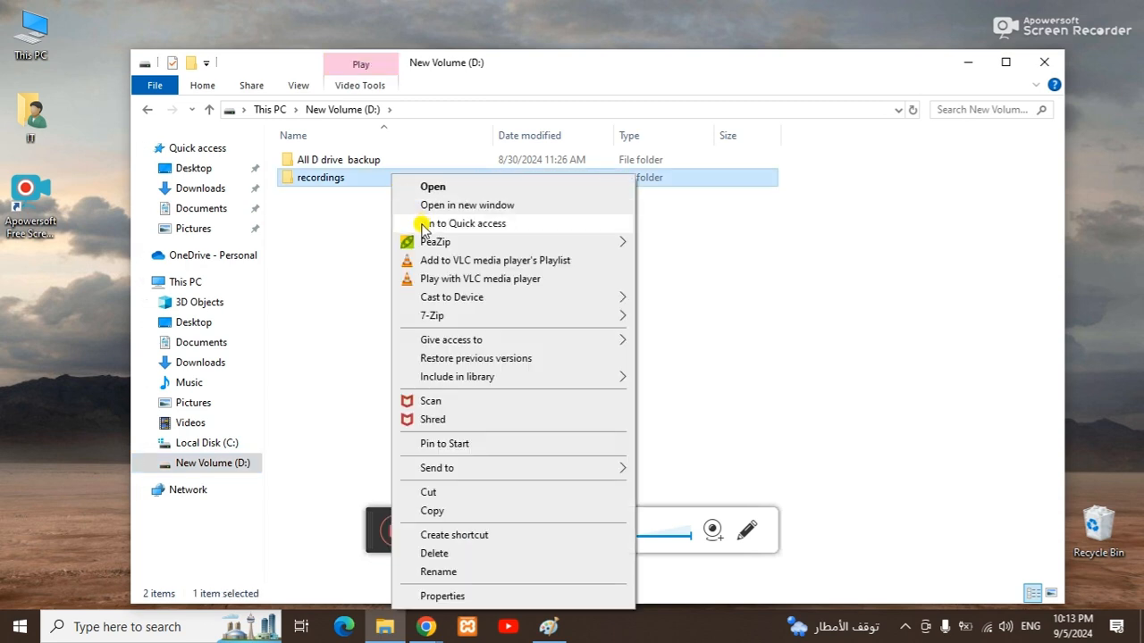
click(464, 224)
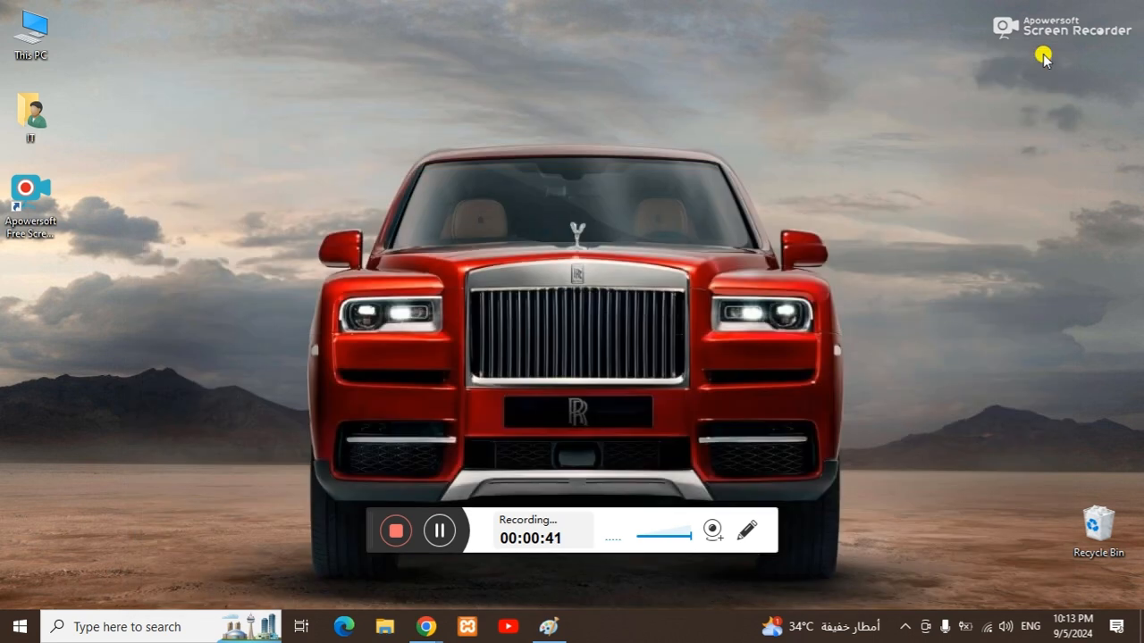
mouse_move(684, 134)
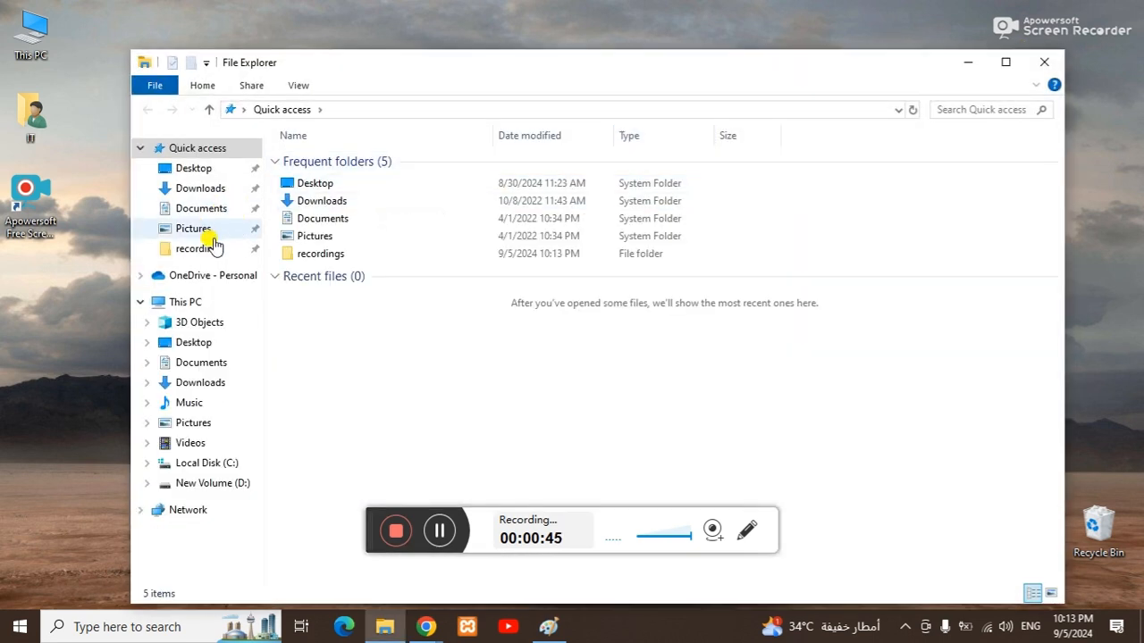
Step: Show the context menu for the pinned recordings folder in the Quick access pane
click(194, 249)
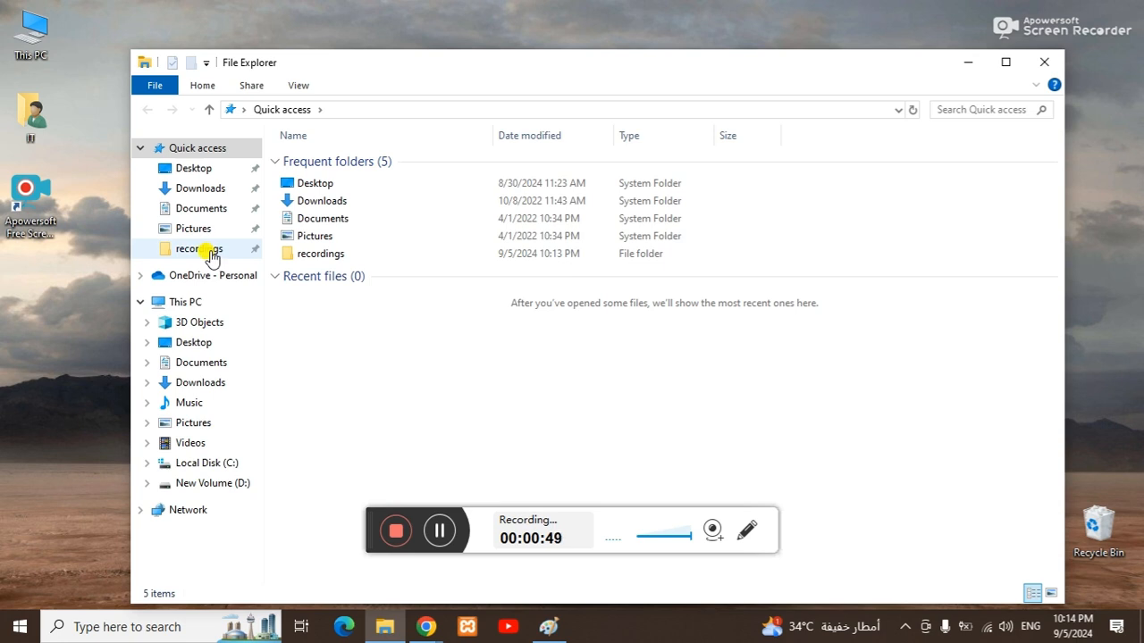
right_click(199, 249)
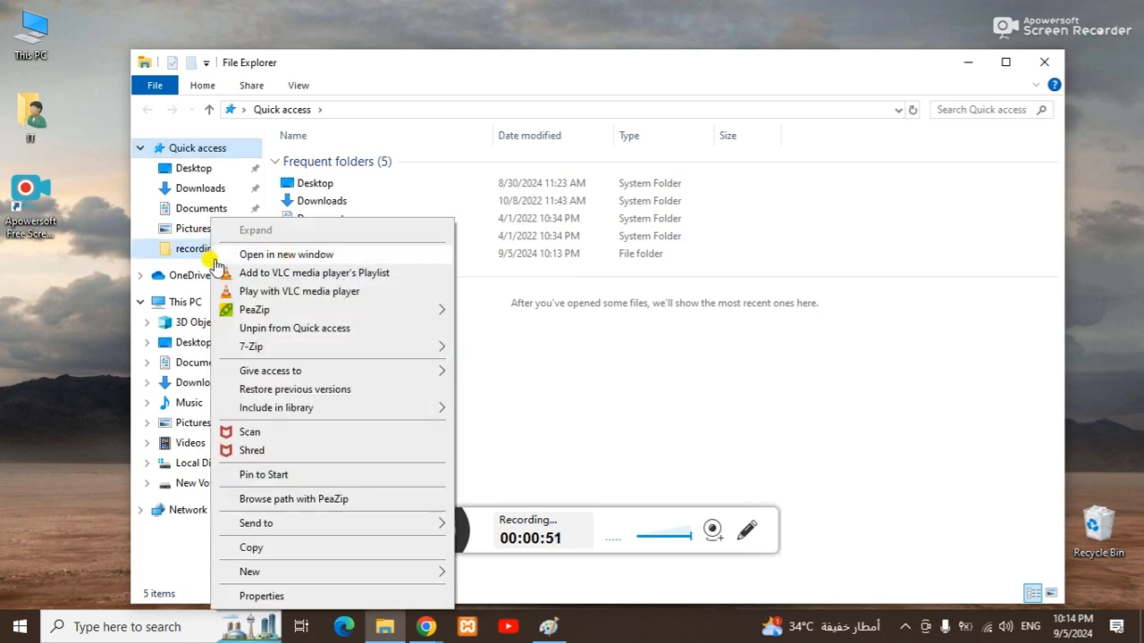